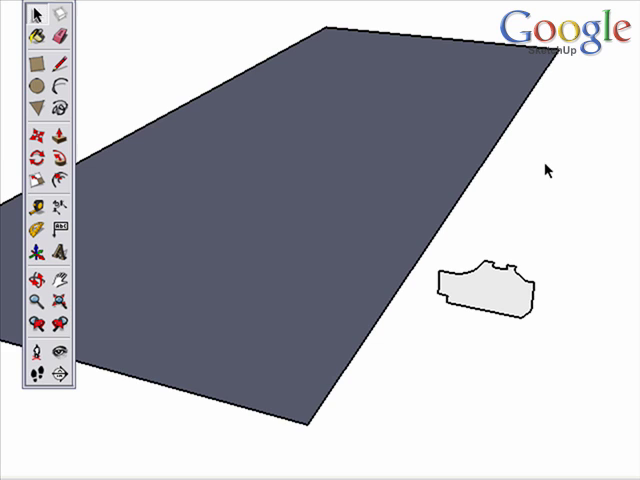
mouse_move(316, 208)
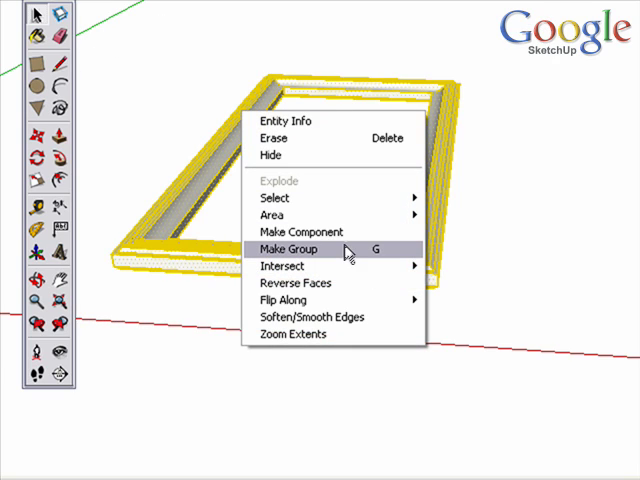
- Make the rectangular frame a group and snap the cutting-plane jig to its corner endpoint
click(288, 250)
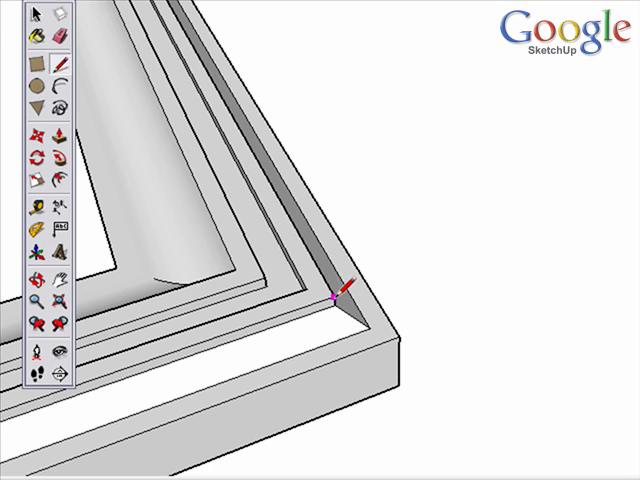
mouse_move(240, 270)
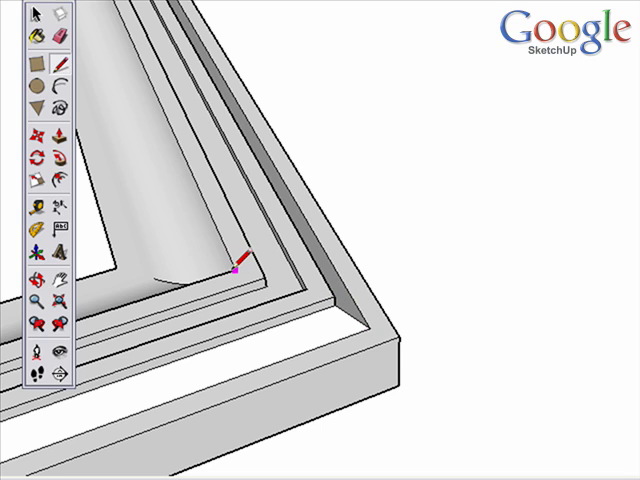
mouse_move(404, 328)
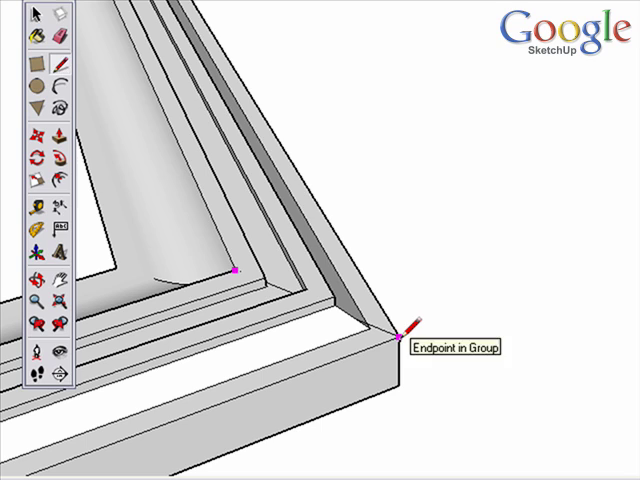
click(398, 330)
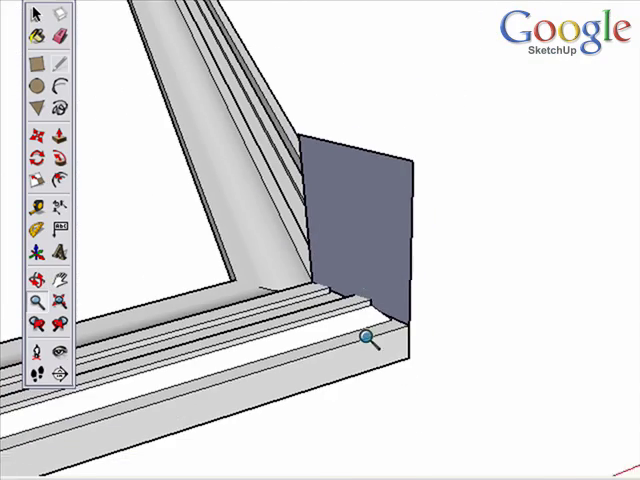
drag(370, 336, 290, 104)
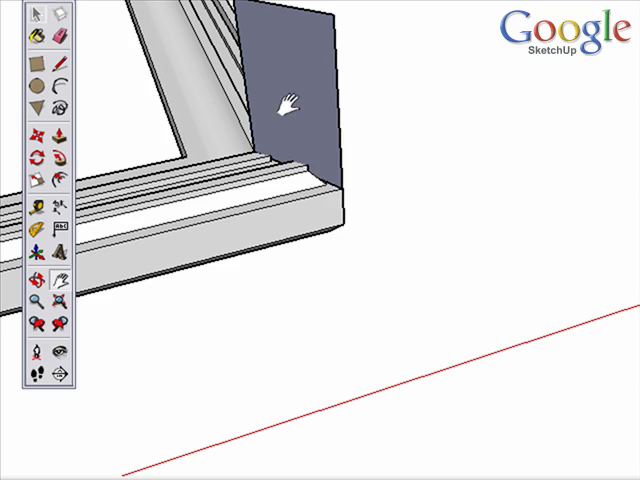
right_click(290, 108)
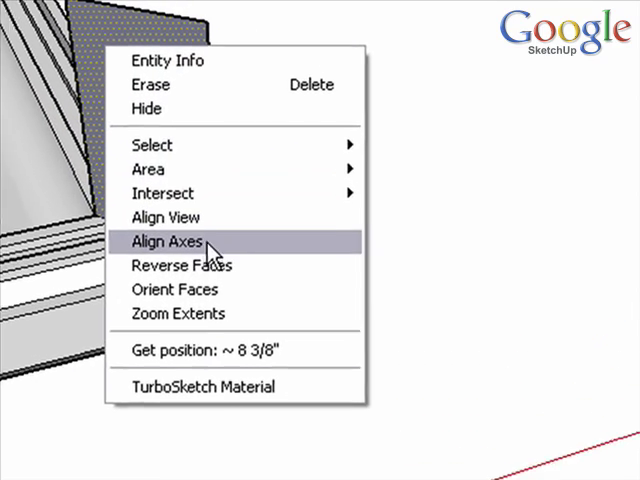
click(166, 240)
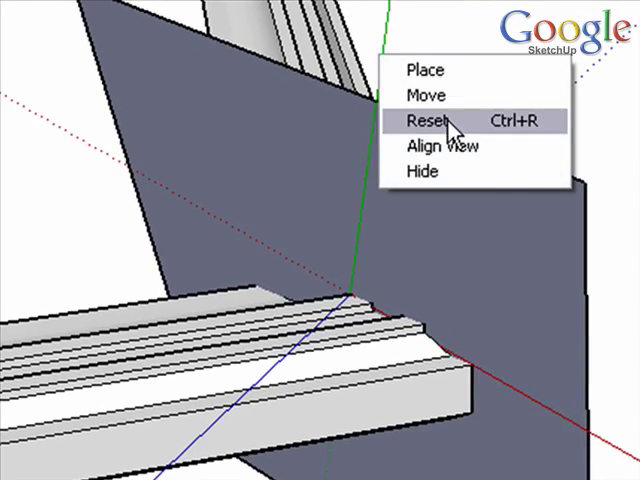
click(426, 120)
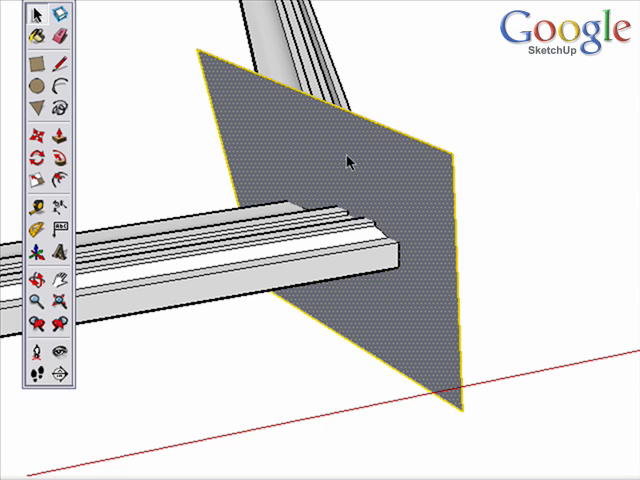
- Bring up the context menu on the grouped frame with its cutting plane
right_click(348, 162)
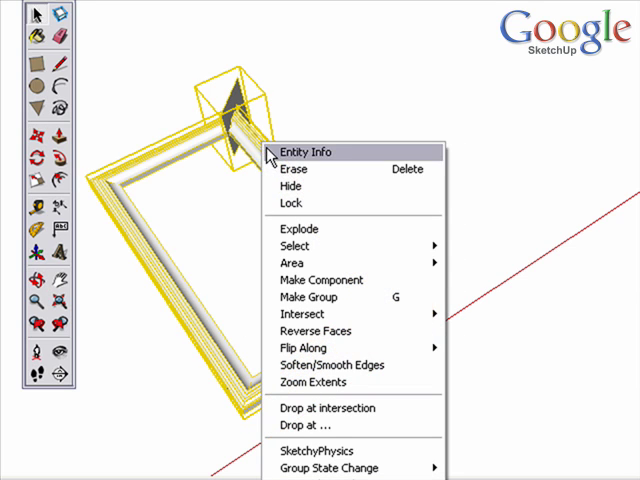
mouse_move(308, 228)
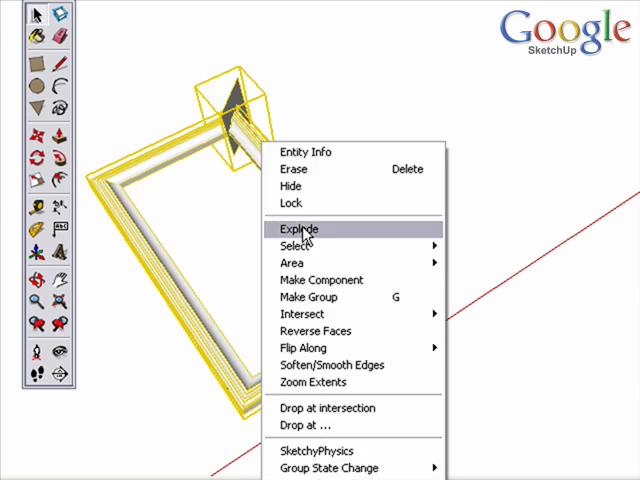
- Explode the frame group and bring up the erase options for the selected right-side pieces
click(304, 228)
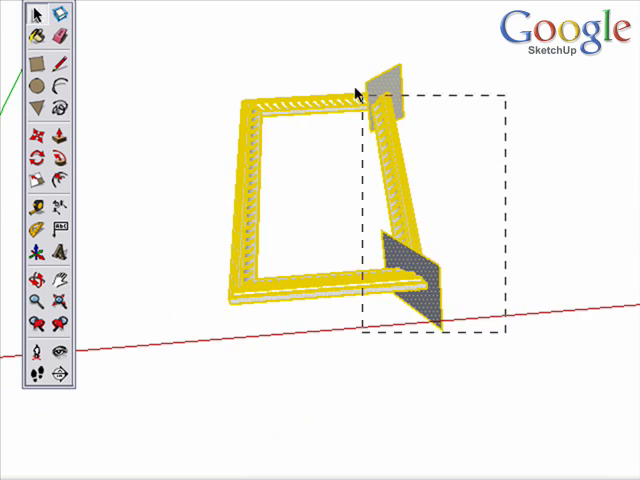
right_click(360, 96)
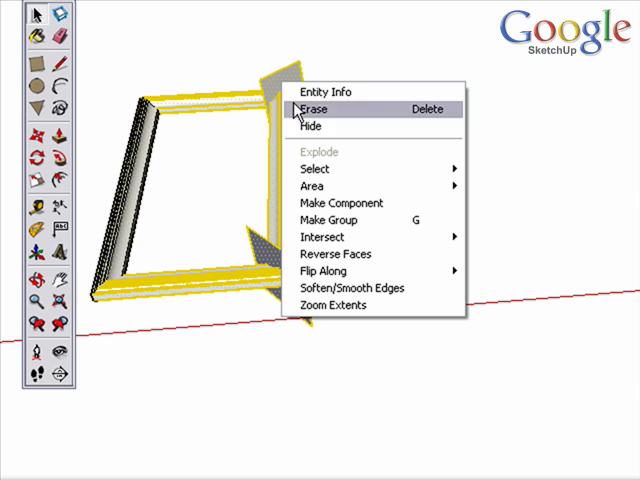
mouse_move(324, 236)
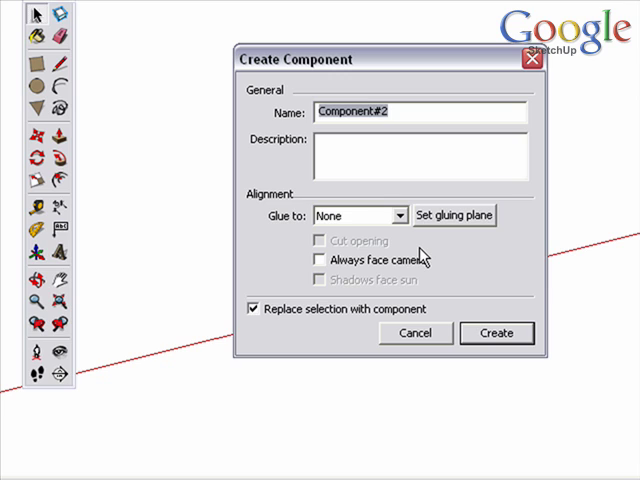
- Create a component named 'frame' from the frame pieces
text(fram)
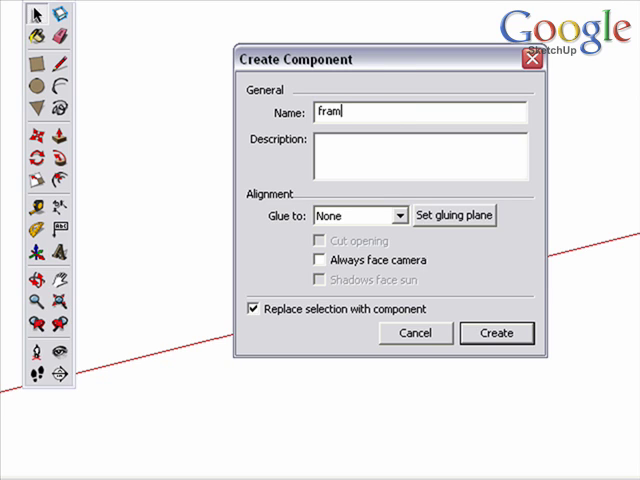
text(e)
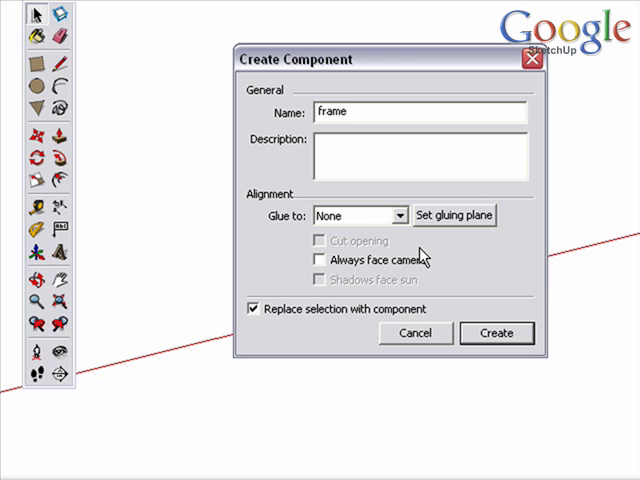
click(496, 332)
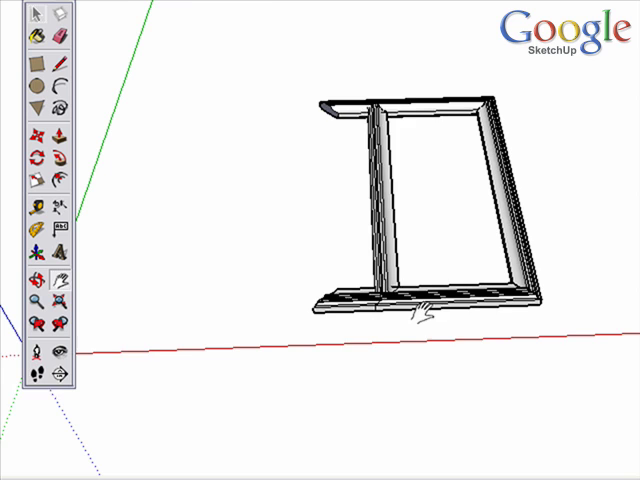
drag(420, 200, 470, 230)
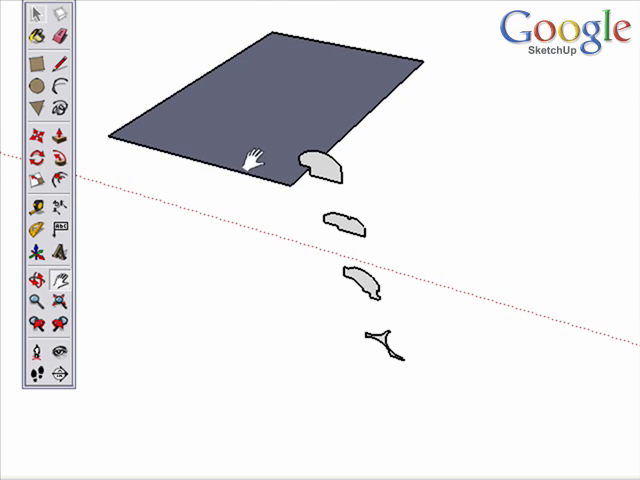
click(240, 116)
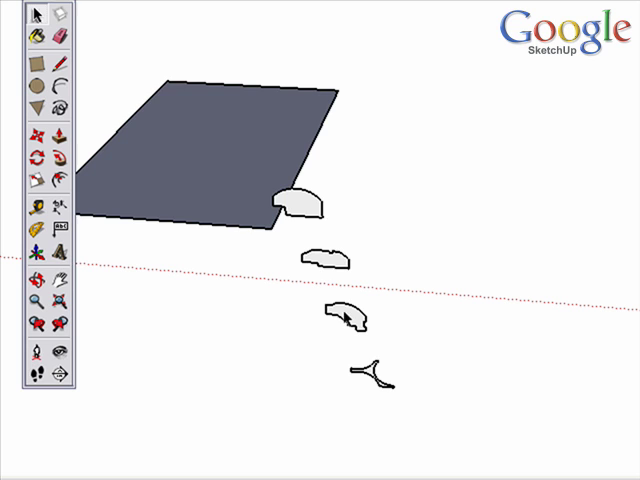
click(324, 260)
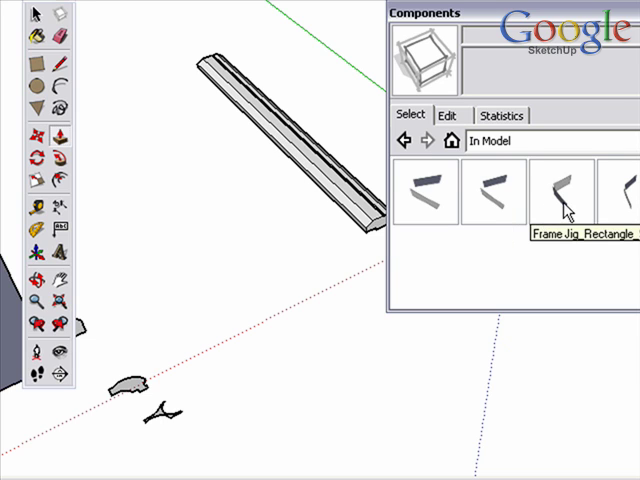
- Place the rectangular frame jig and group the yellow jig piece's geometry
click(564, 196)
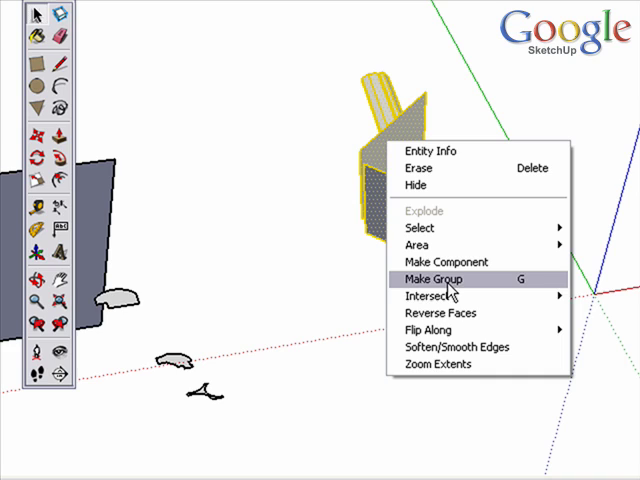
click(436, 280)
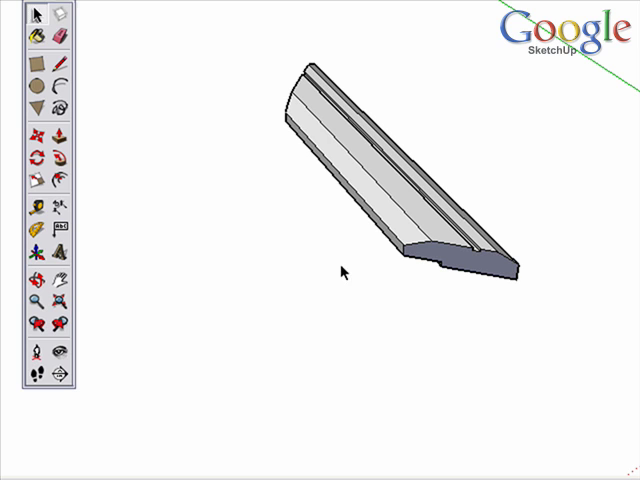
mouse_move(314, 176)
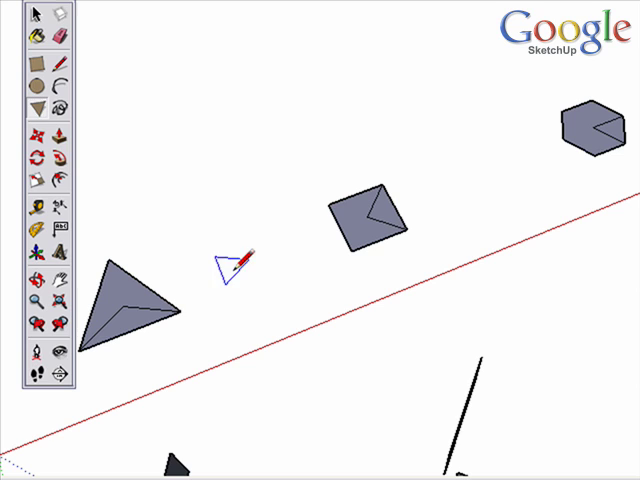
mouse_move(236, 270)
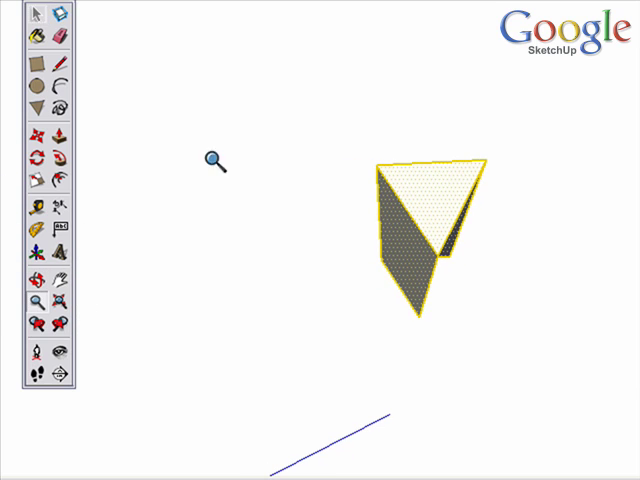
mouse_move(364, 184)
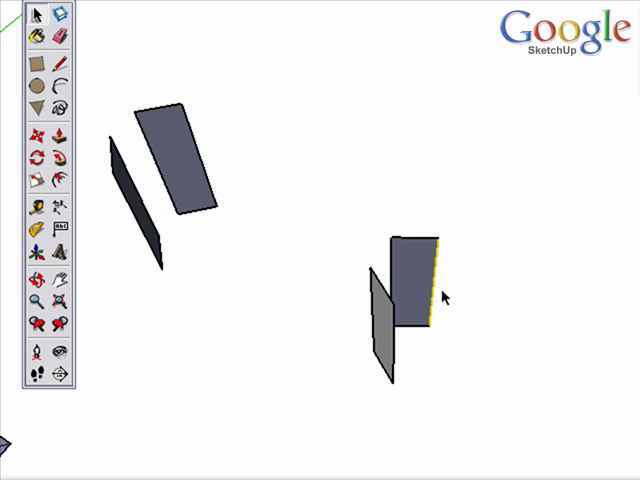
- Move one upright panel against the other so they meet at 90 degrees
drag(444, 300, 468, 240)
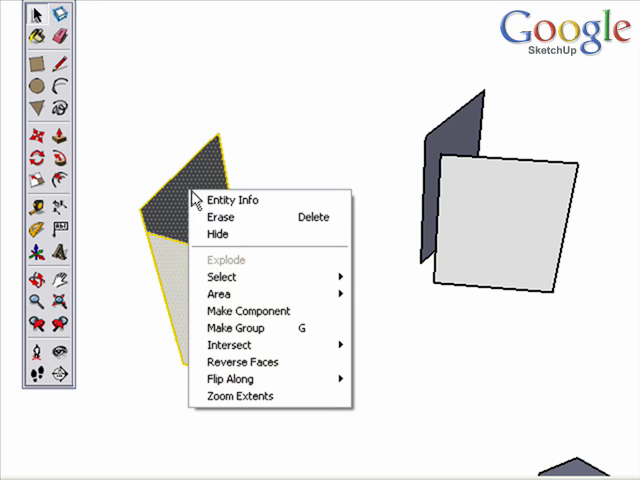
- Make the right-angle panel pair a component named 'Jig_rectangle_90'
click(244, 312)
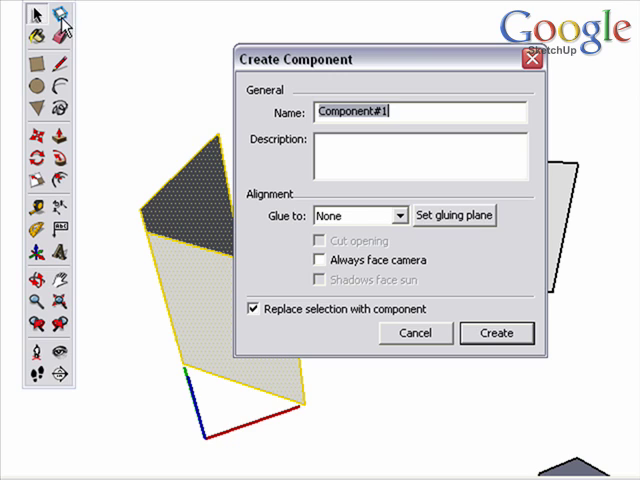
mouse_move(392, 92)
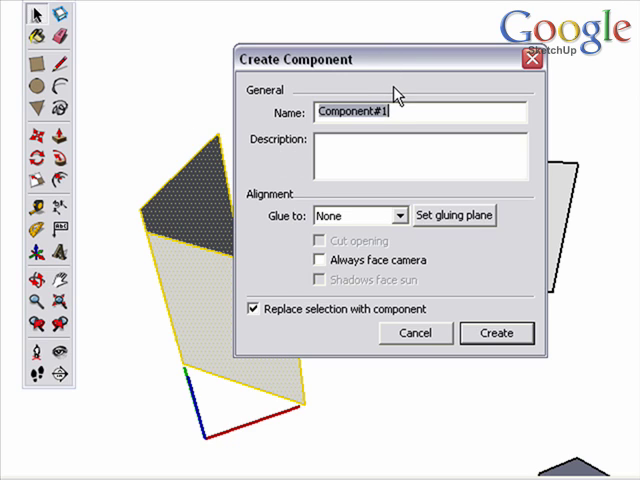
text(Ji)
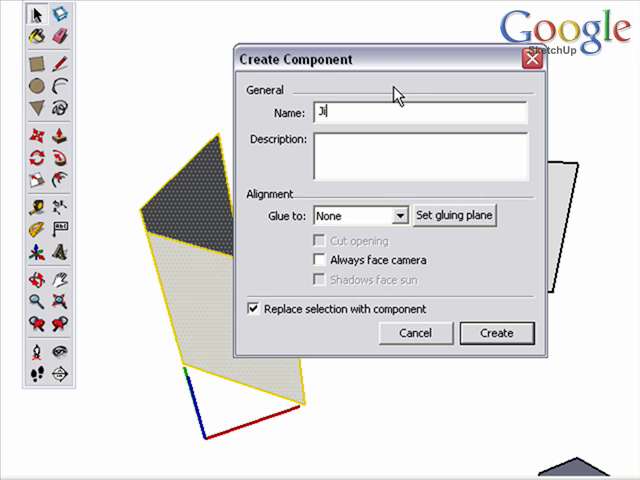
text(g)
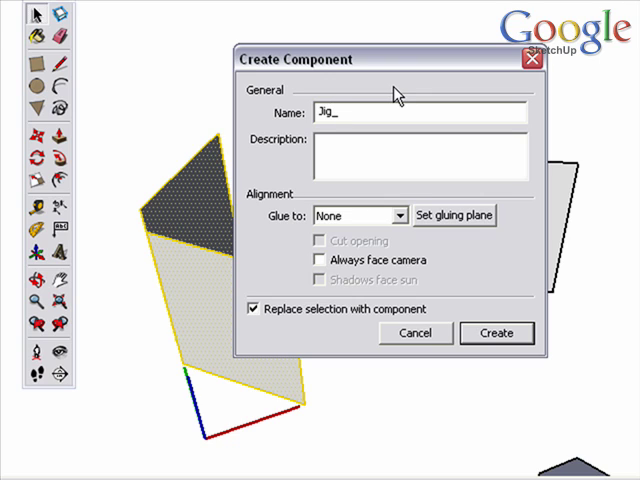
text(_rect)
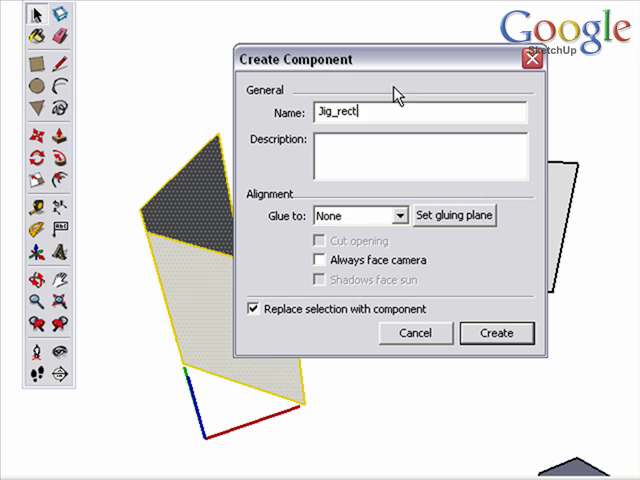
text(angle_)
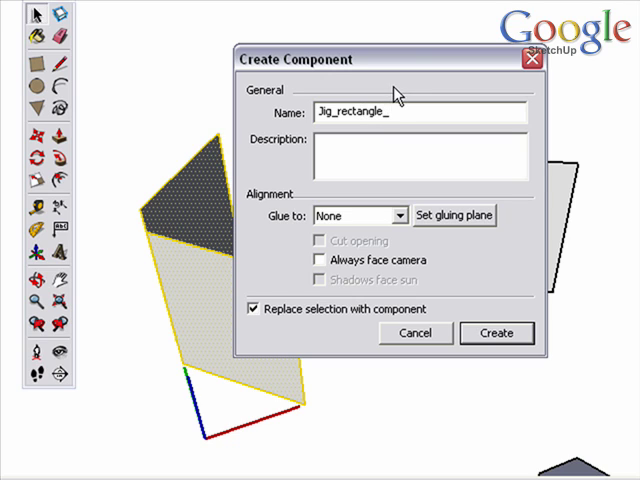
text(90)
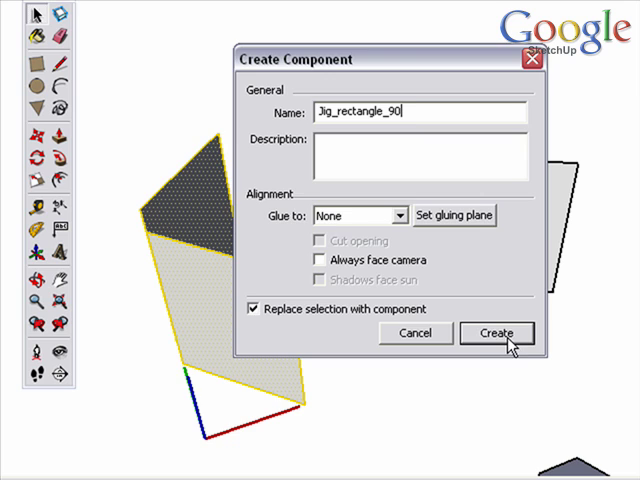
click(496, 332)
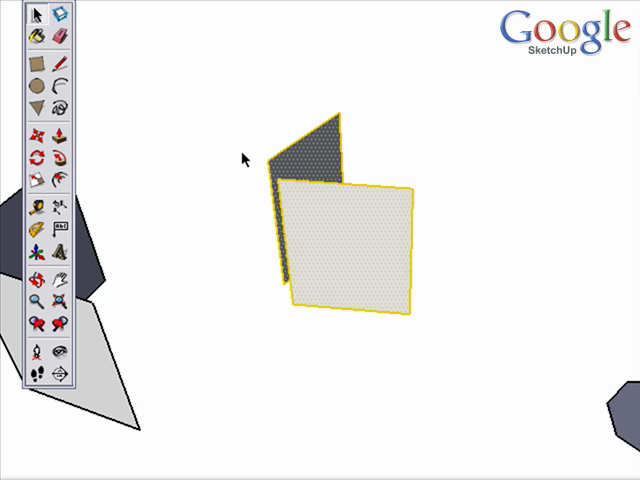
mouse_move(172, 110)
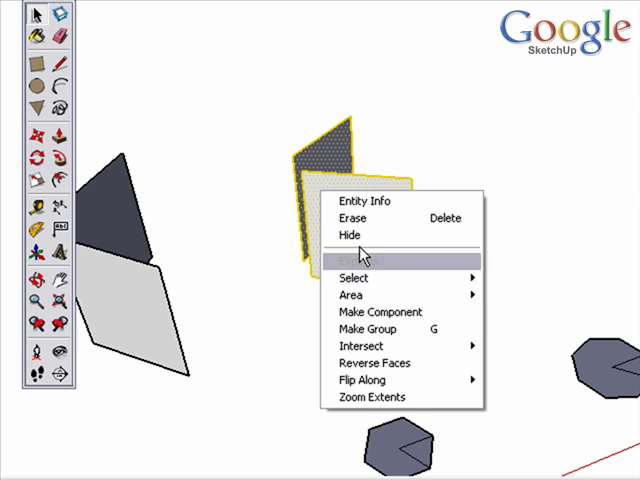
- Make the angled panel pair a component named 'Jig_6-sided_60'
click(382, 312)
text(Jig_)
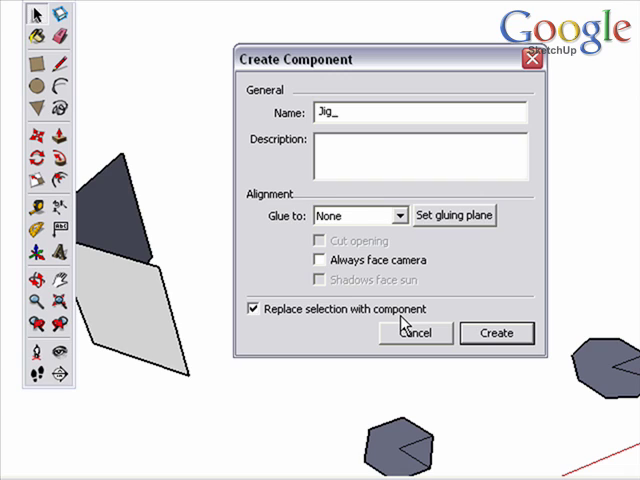
text(6-sides)
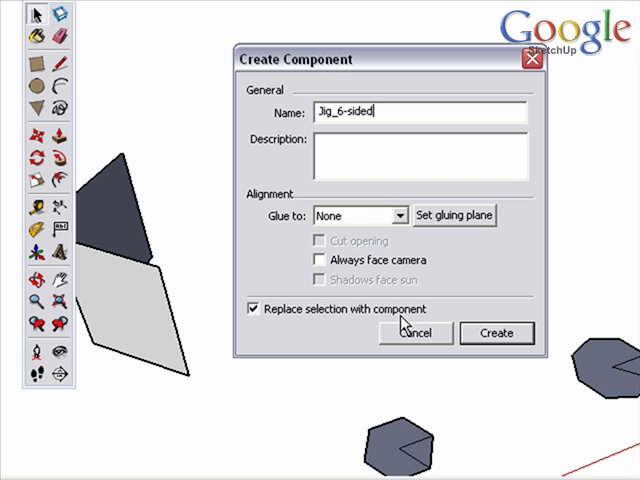
text(_60)
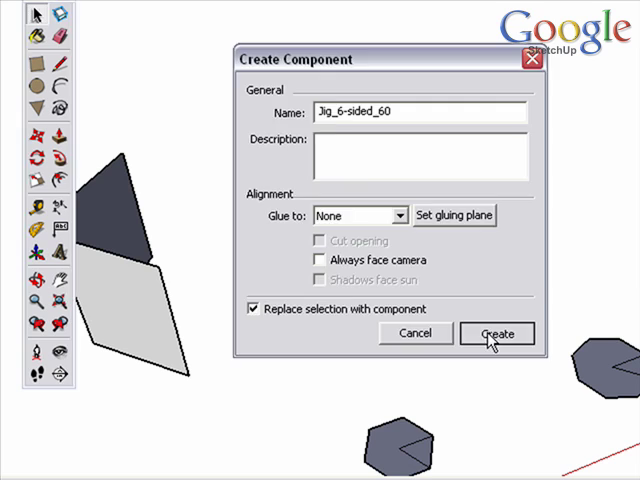
click(496, 332)
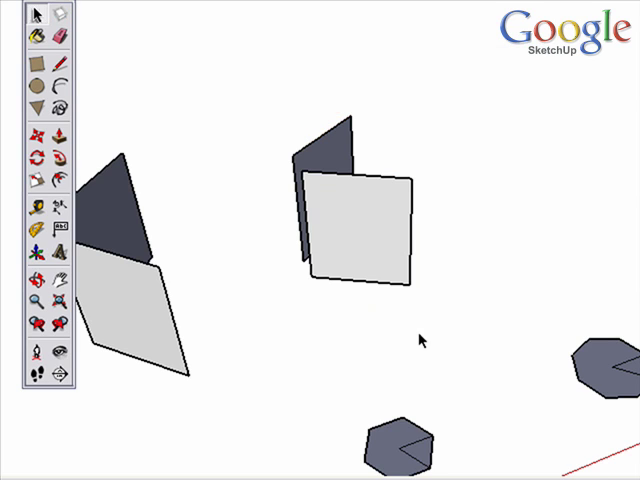
mouse_move(356, 284)
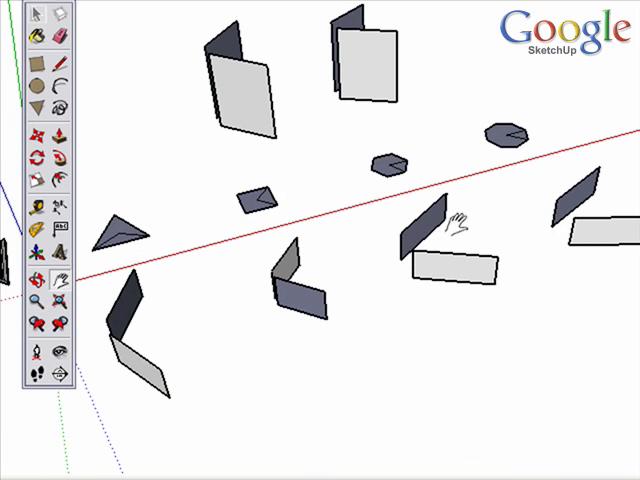
mouse_move(384, 220)
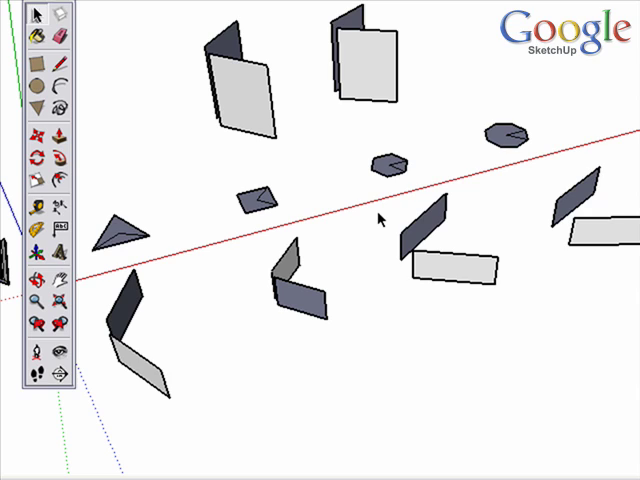
mouse_move(368, 328)
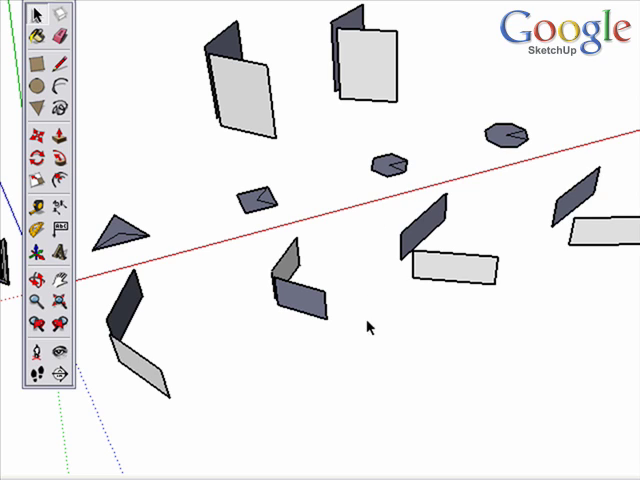
mouse_move(368, 352)
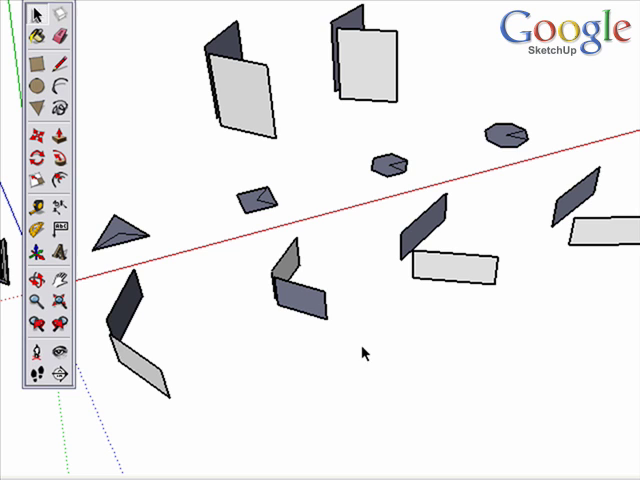
mouse_move(392, 312)
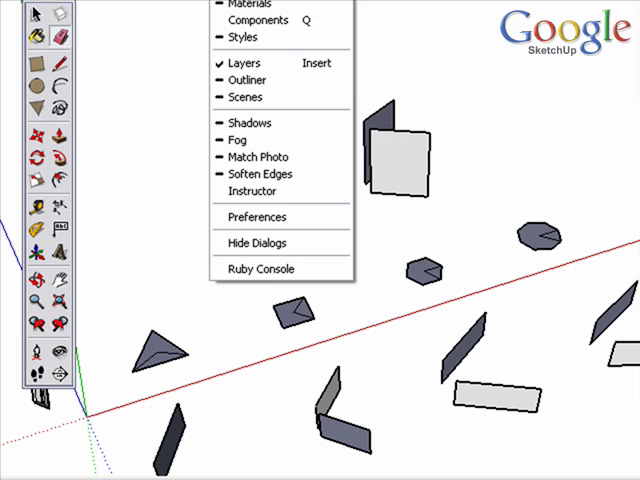
- In the Components browser, create a new local collection folder named 'My Components' holding the jig components
click(258, 20)
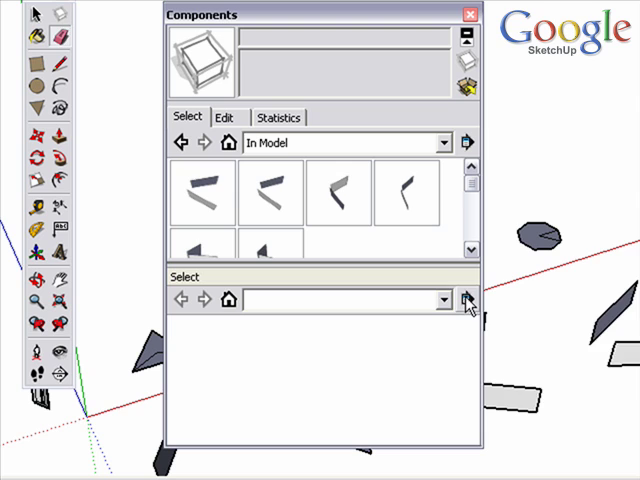
click(464, 300)
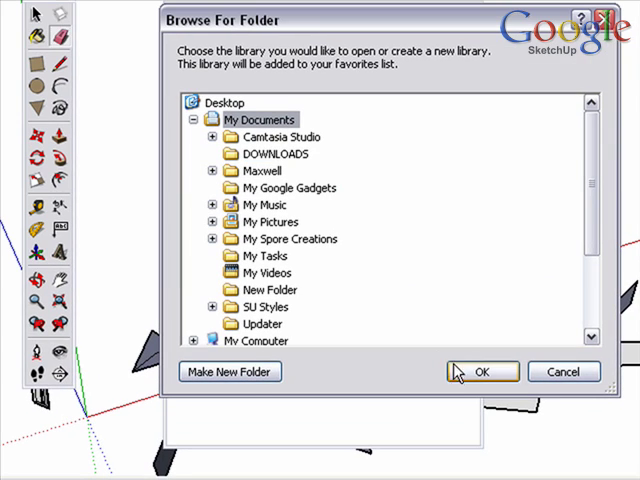
click(230, 372)
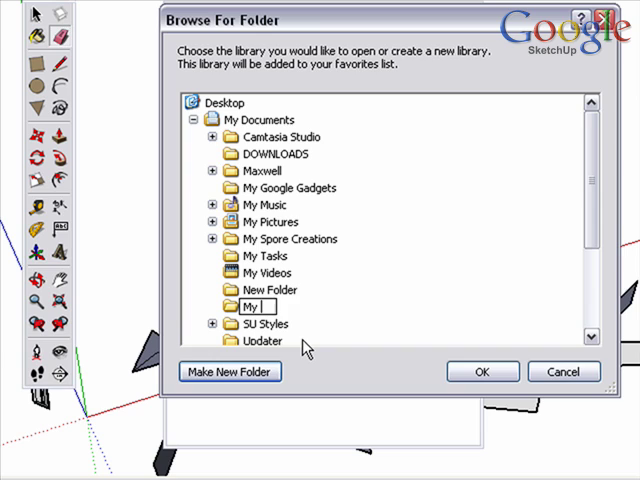
text(Components)
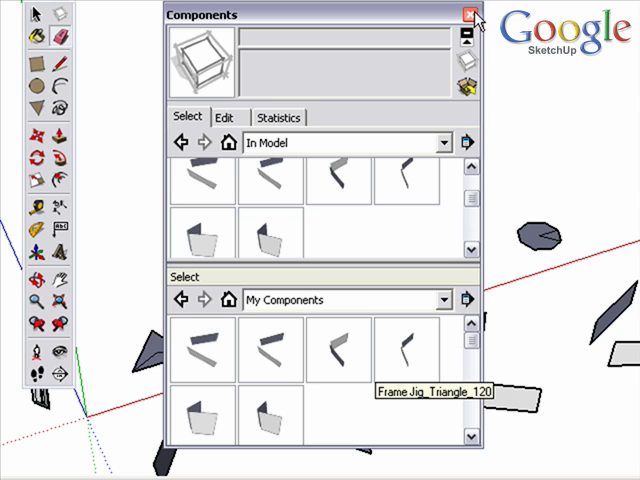
click(468, 14)
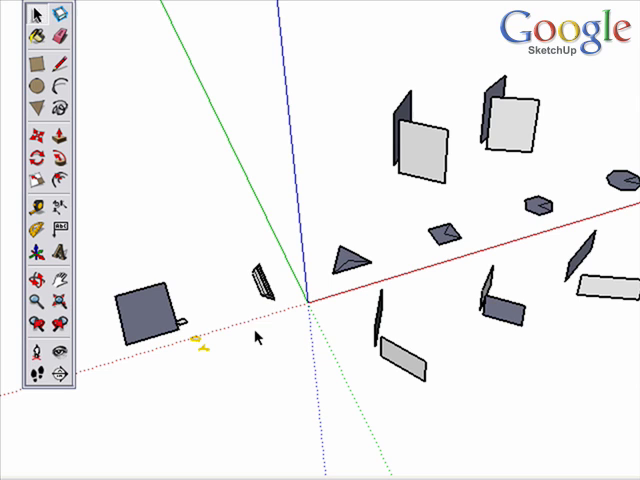
- Select the jig component instances and delete them, leaving the plain flat face
click(144, 310)
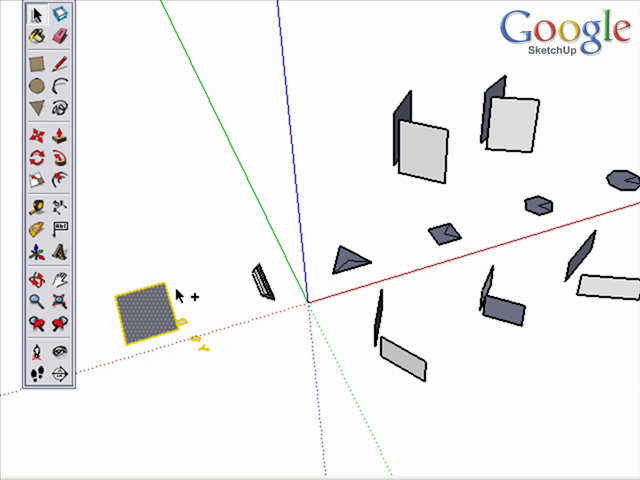
click(20, 4)
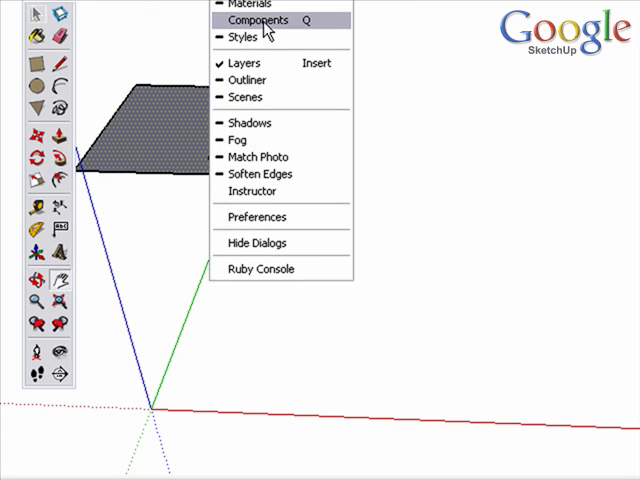
- Show the My Components jig library in both panes of the Components browser
click(258, 20)
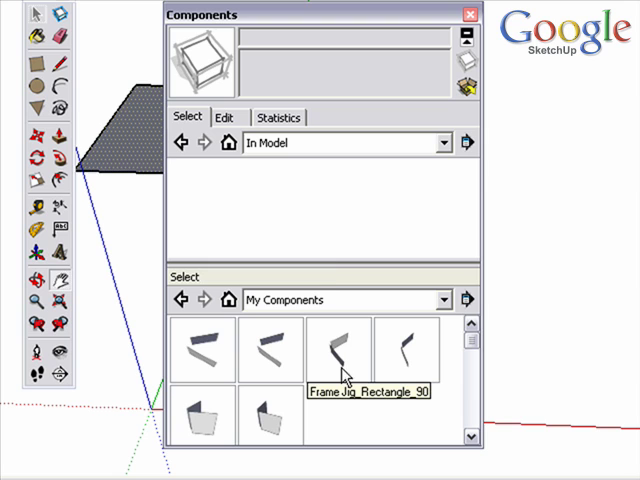
click(444, 300)
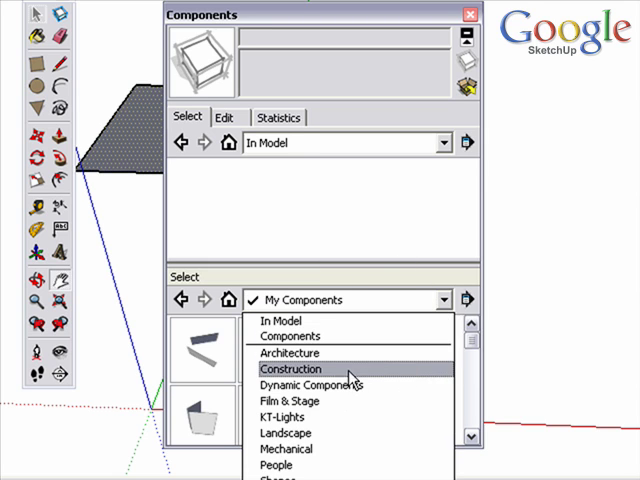
click(290, 368)
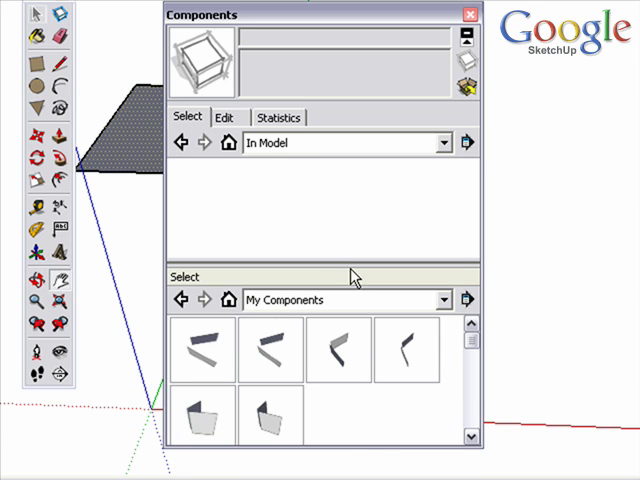
click(444, 144)
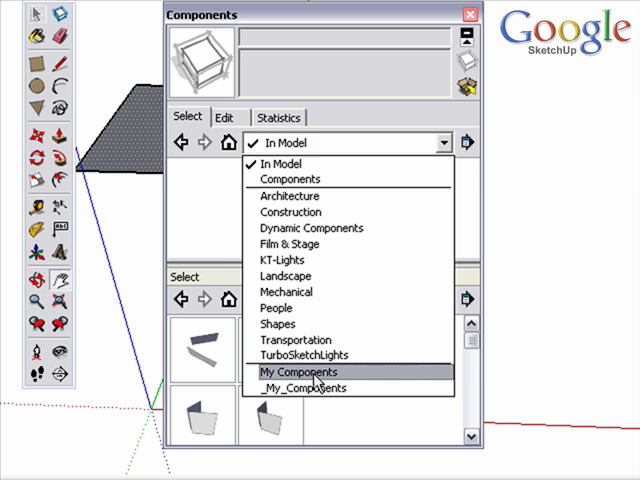
click(304, 372)
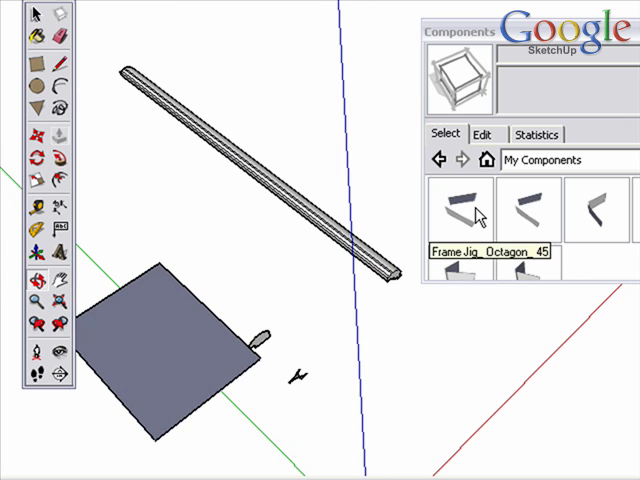
- Place Frame_Jig_Octagon_45 across the rail and Intersect with Model to mark the miter
click(456, 204)
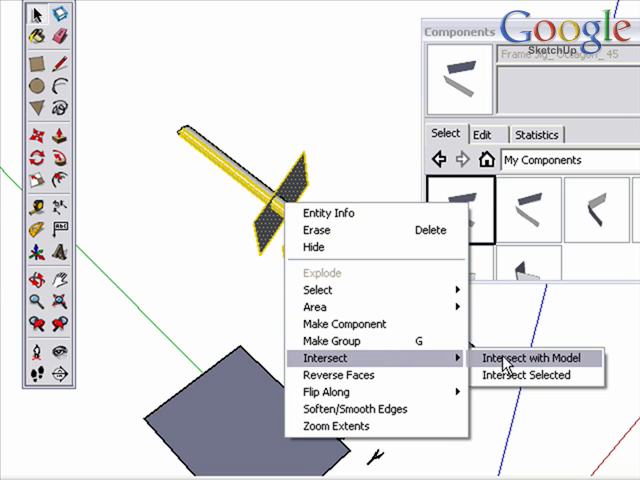
click(524, 358)
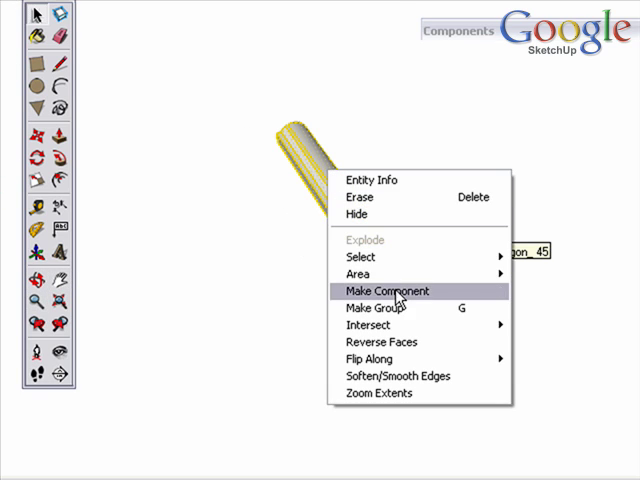
- Make the mitred rail a named component via the Create Component dialog
click(388, 292)
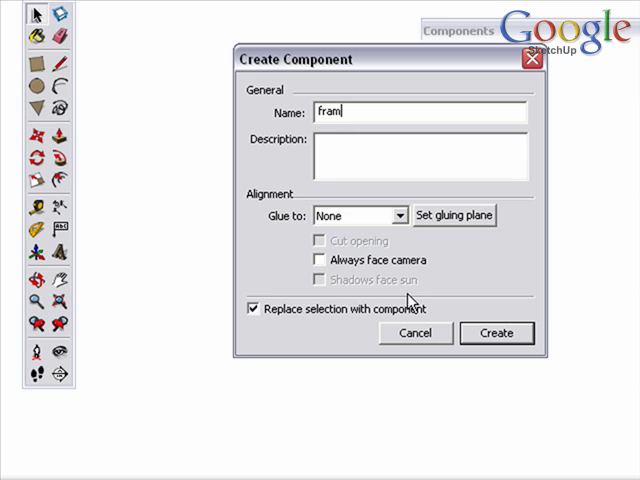
click(496, 332)
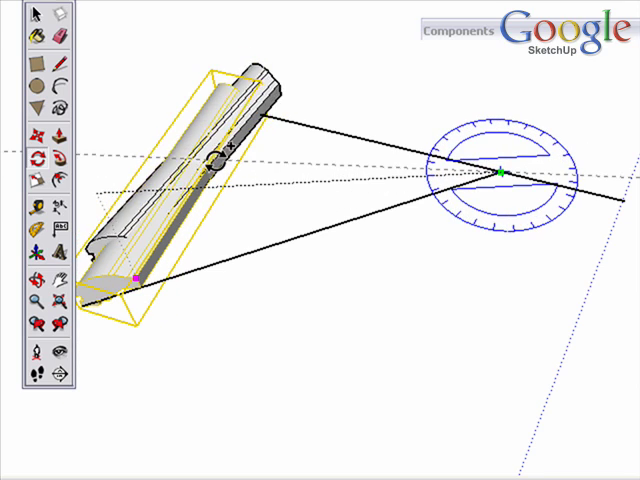
- Rotate-copy the mitred rail 45 degrees about the centre to complete the eight-sided frame
drag(496, 172, 248, 100)
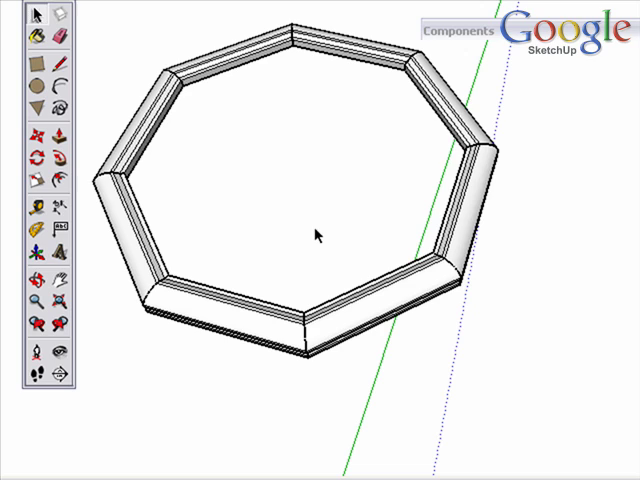
mouse_move(336, 210)
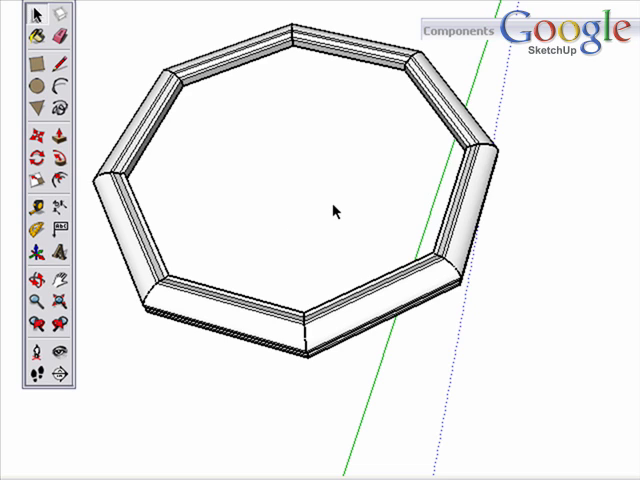